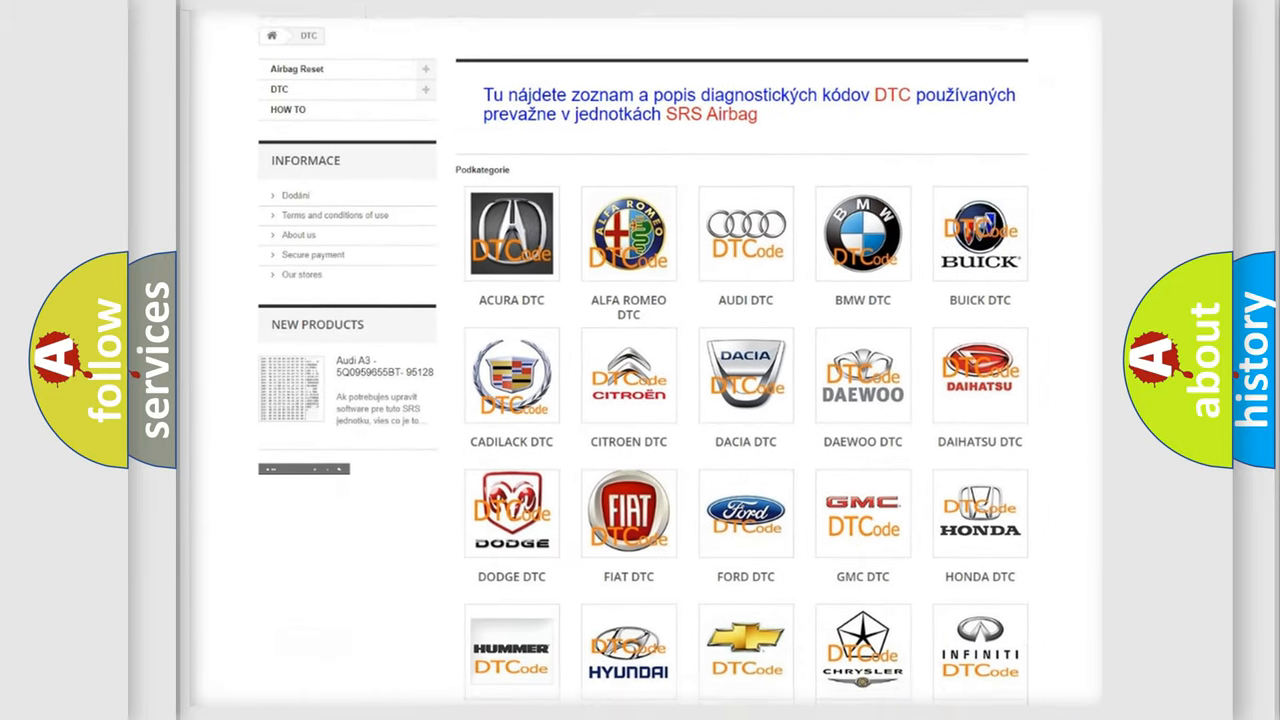
scroll(down, 3)
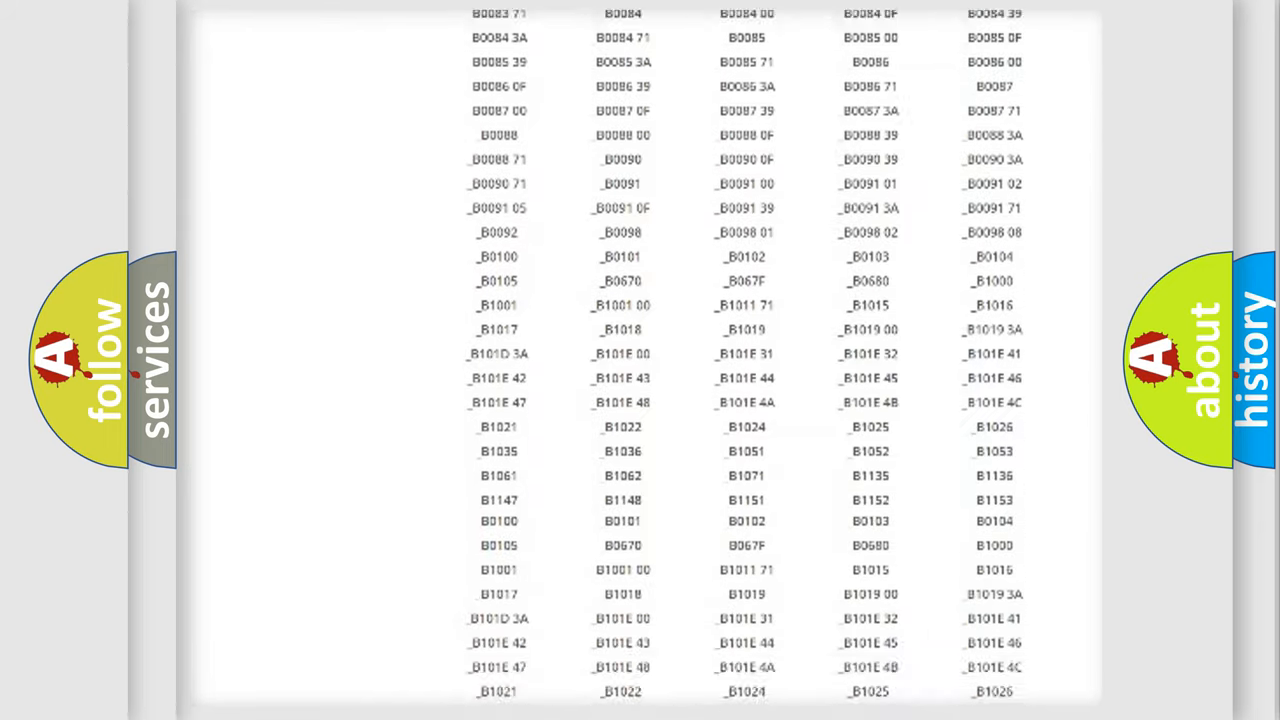
scroll(down, 3)
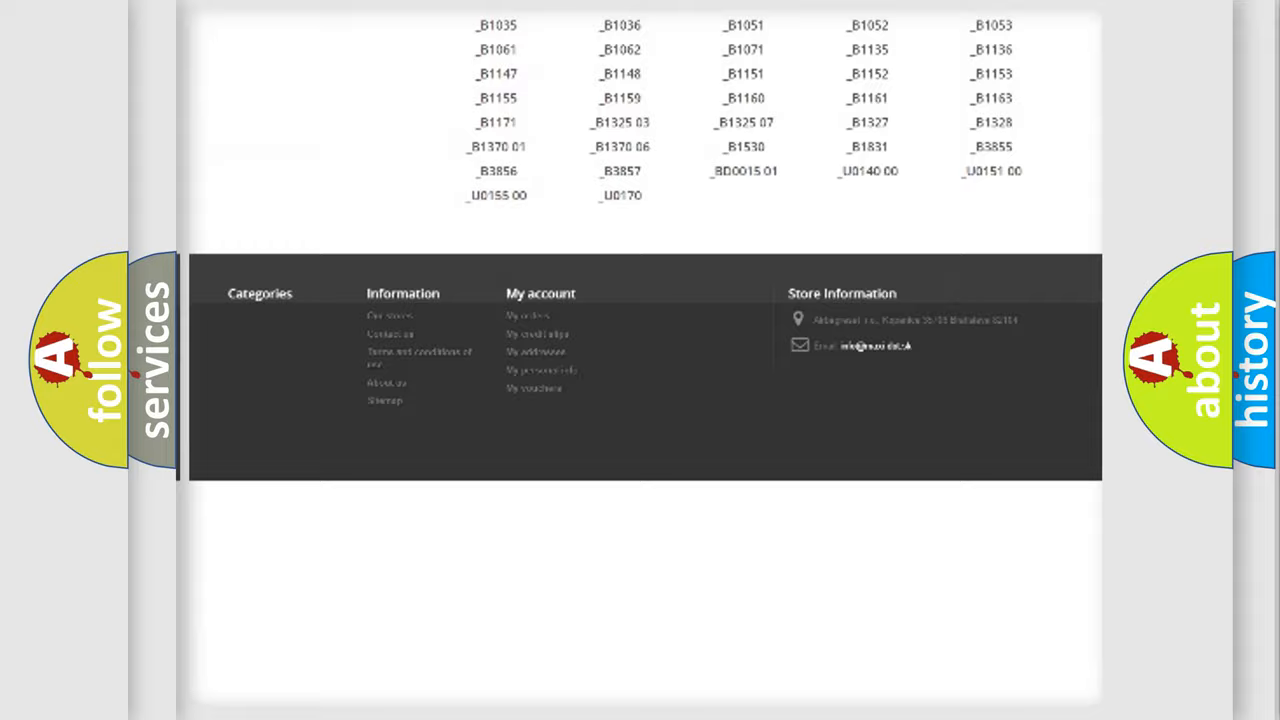
scroll(up, 3)
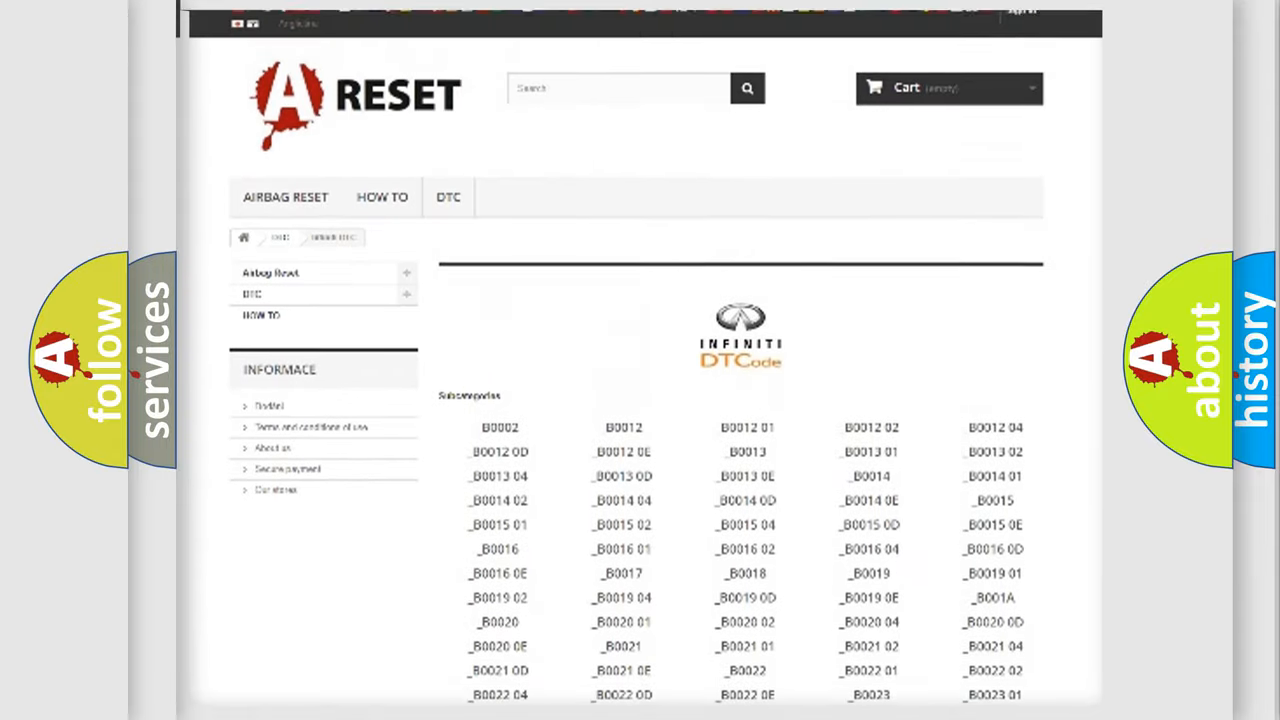